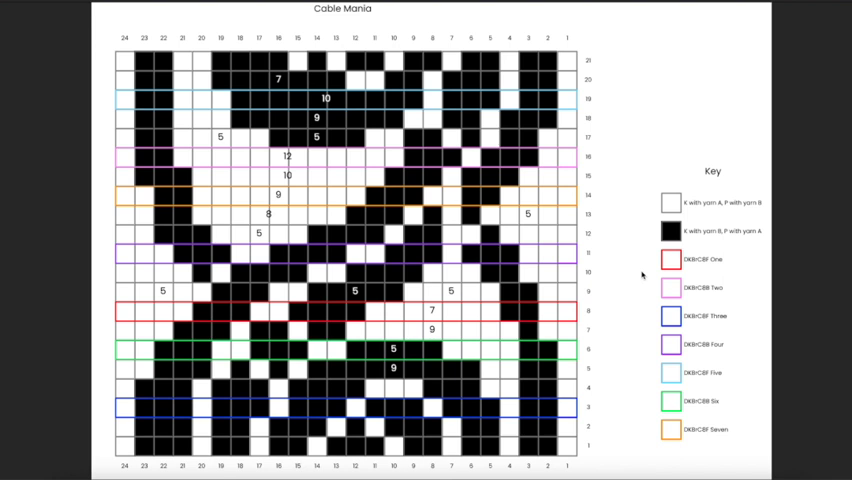
pyautogui.moveTo(780, 280)
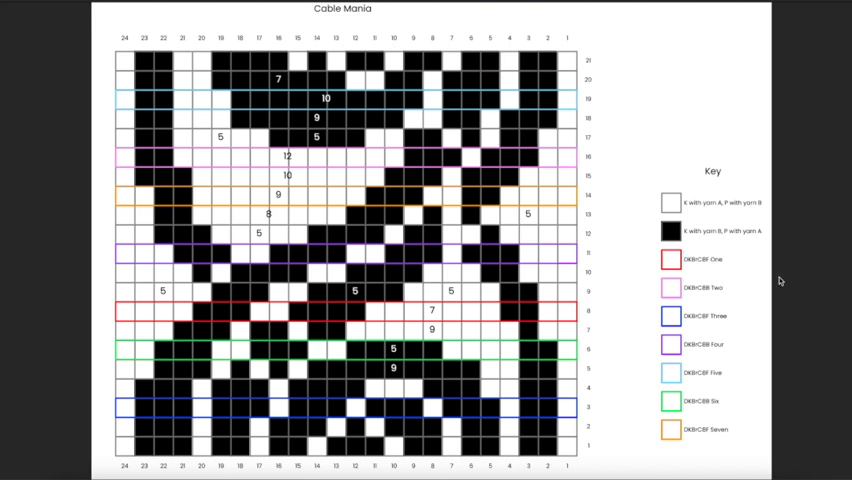
pyautogui.moveTo(816, 276)
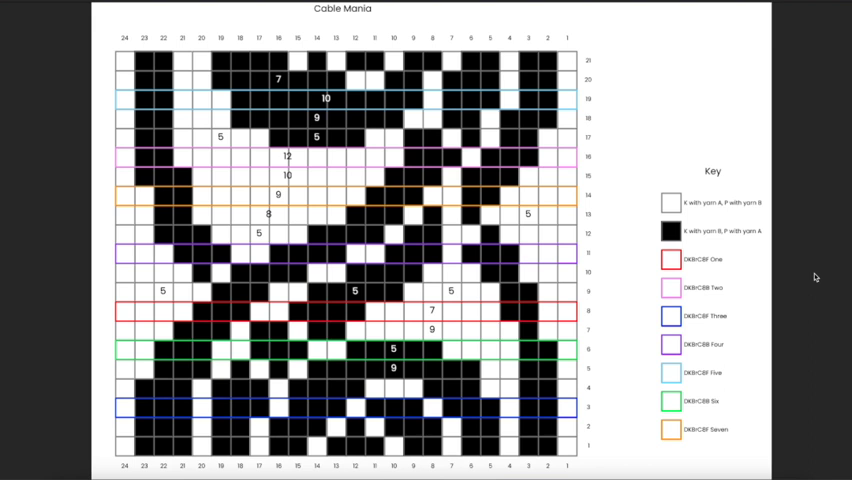
pyautogui.moveTo(810, 272)
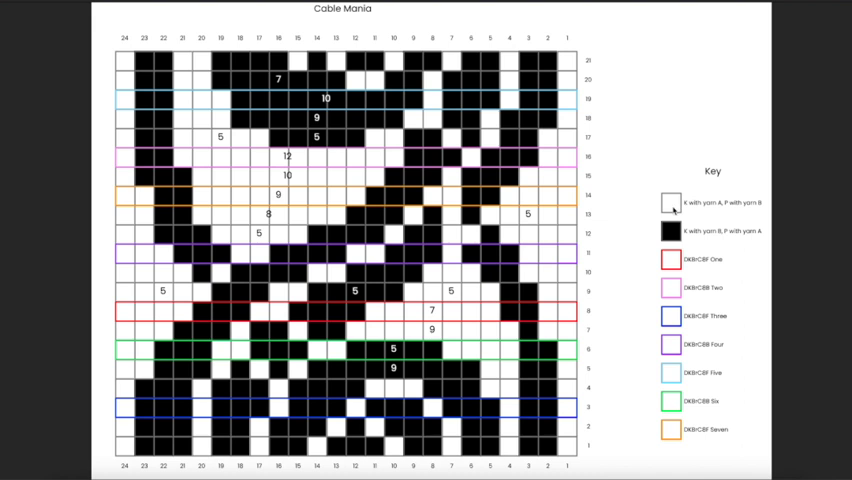
pyautogui.moveTo(536, 272)
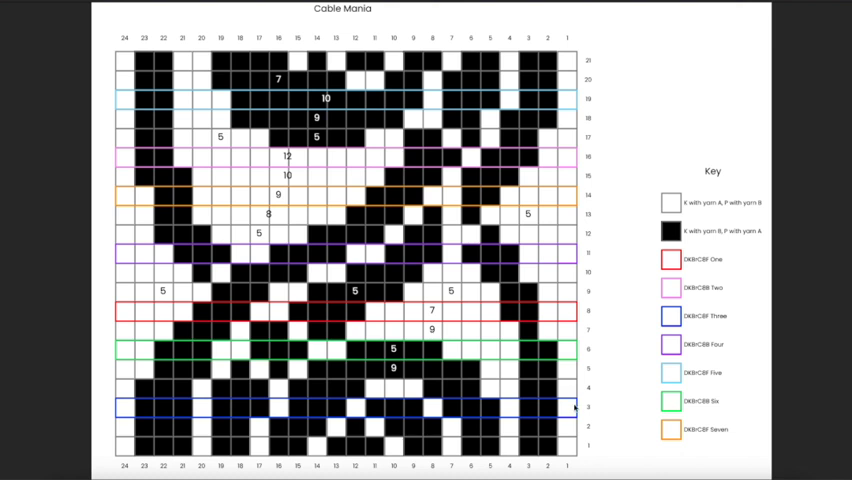
pyautogui.moveTo(664, 234)
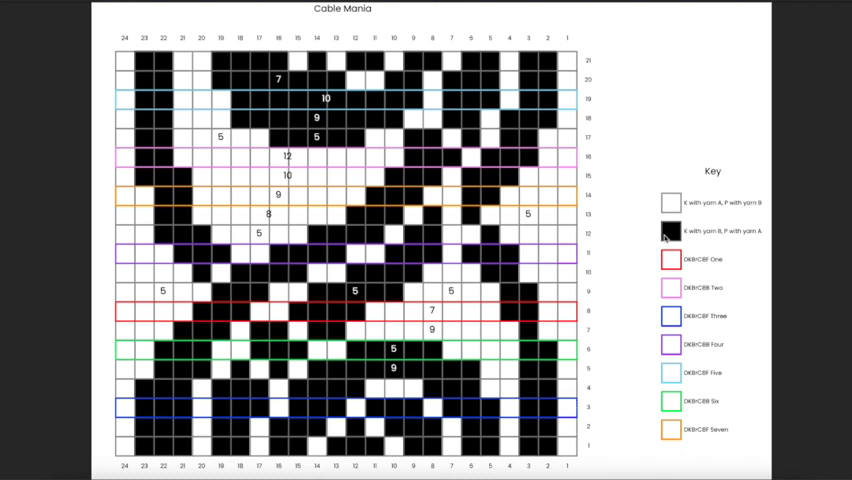
pyautogui.moveTo(668, 222)
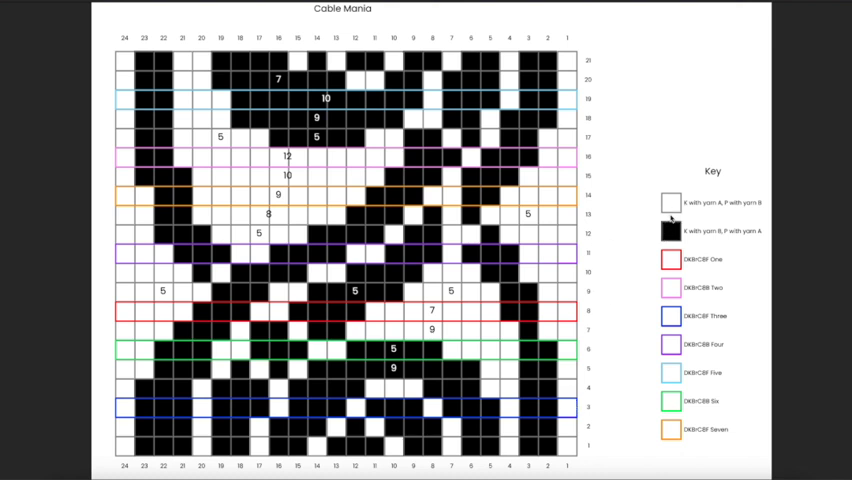
pyautogui.moveTo(676, 220)
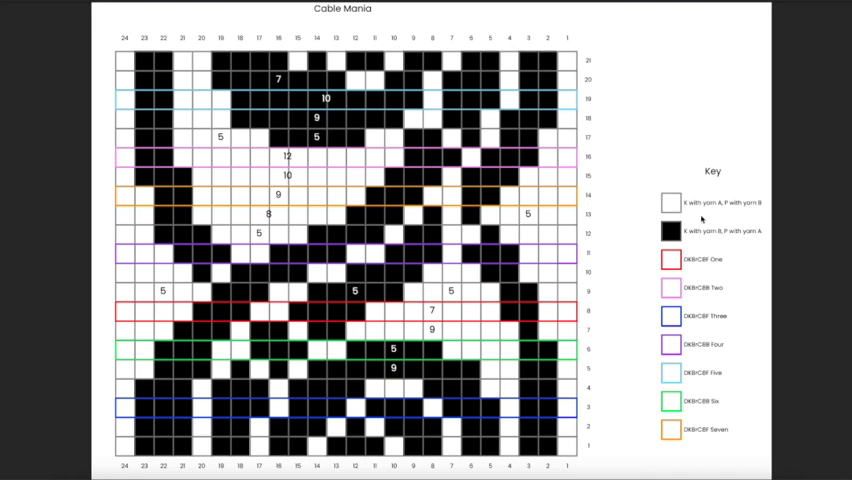
pyautogui.moveTo(704, 216)
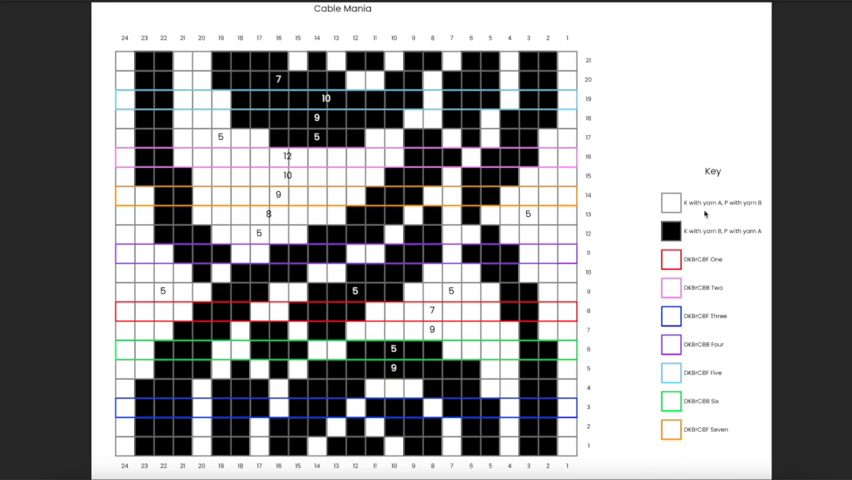
pyautogui.moveTo(748, 216)
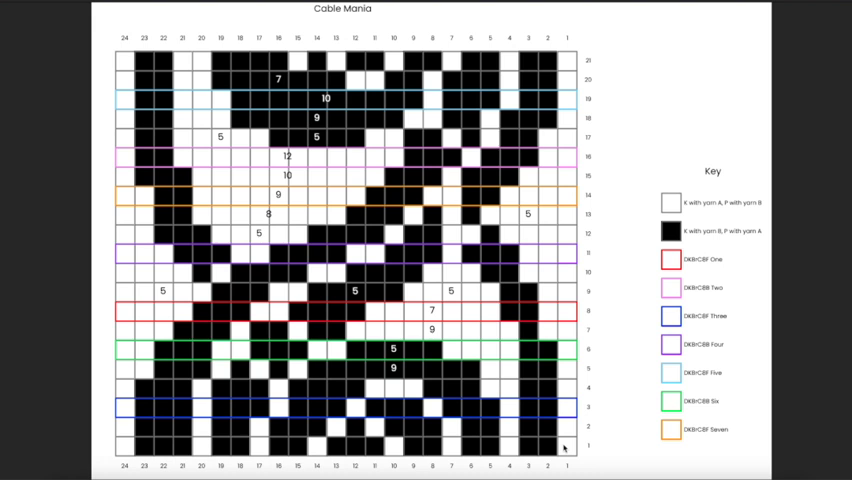
pyautogui.moveTo(544, 448)
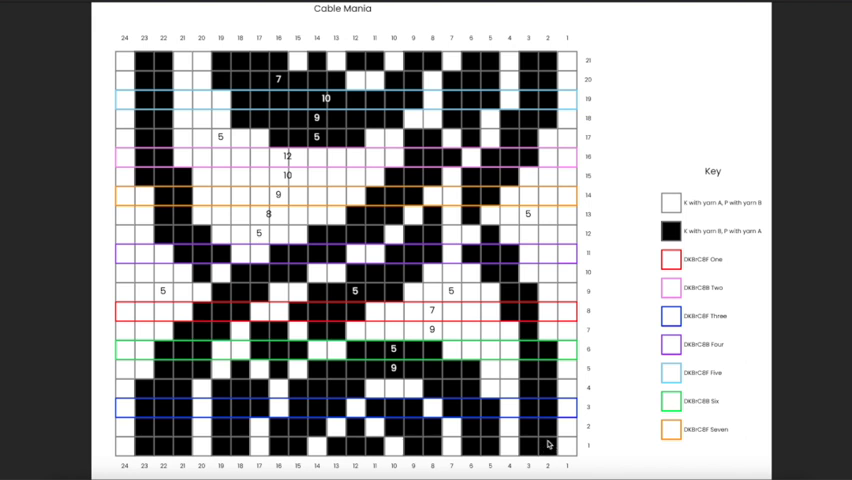
pyautogui.moveTo(684, 242)
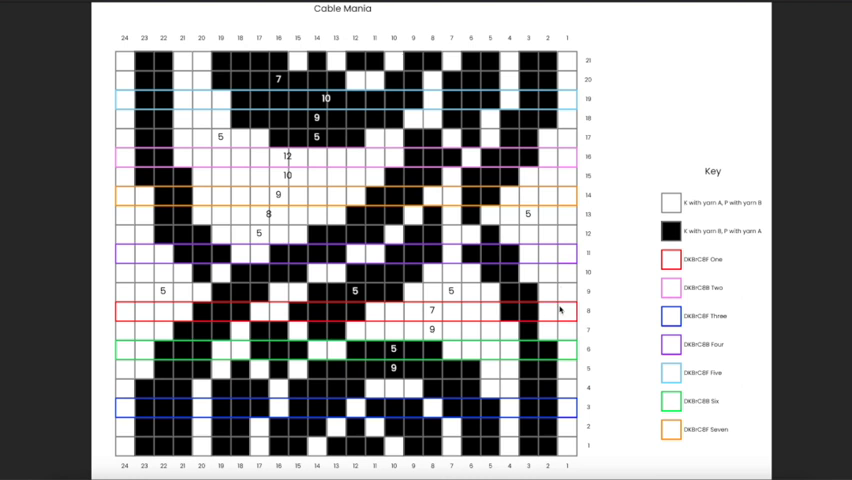
pyautogui.moveTo(570, 376)
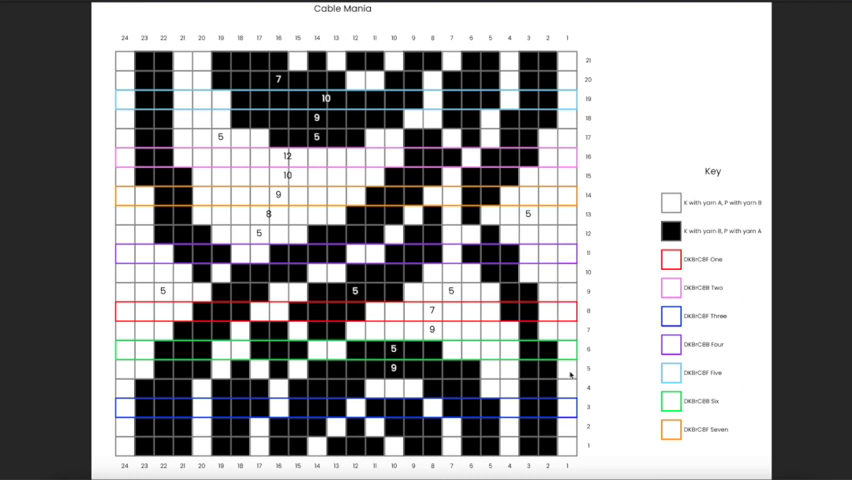
pyautogui.moveTo(556, 430)
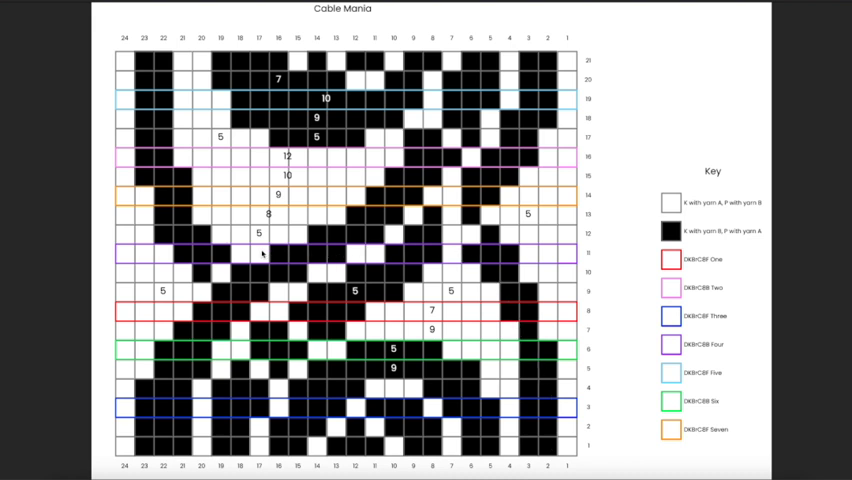
pyautogui.moveTo(262, 266)
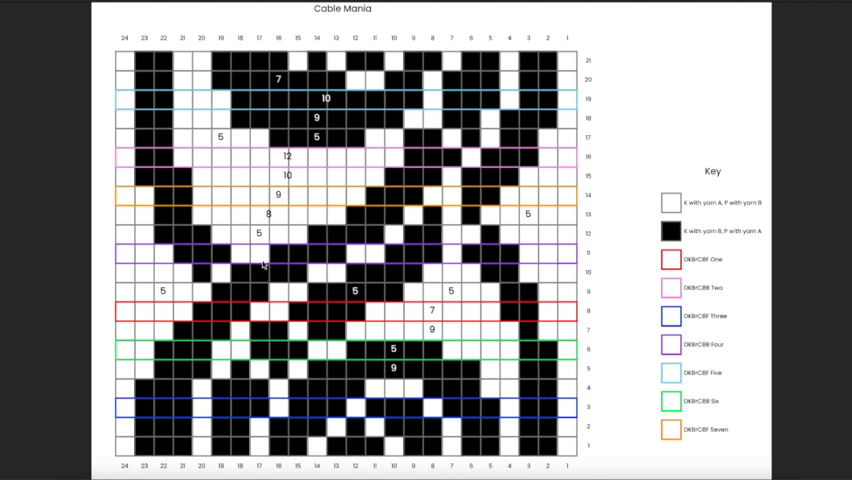
pyautogui.moveTo(472, 288)
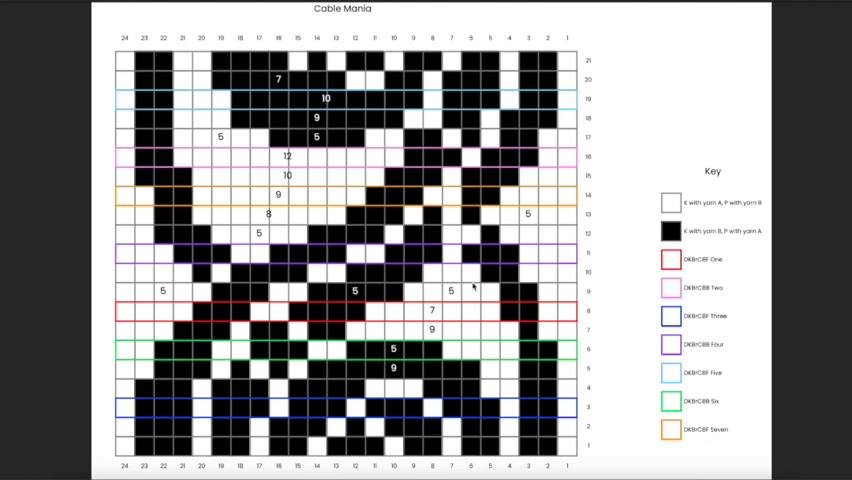
pyautogui.moveTo(402, 302)
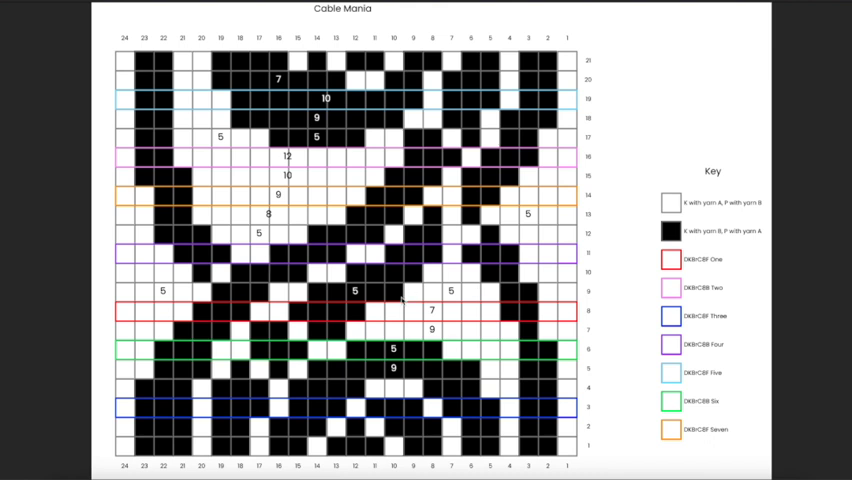
pyautogui.moveTo(480, 290)
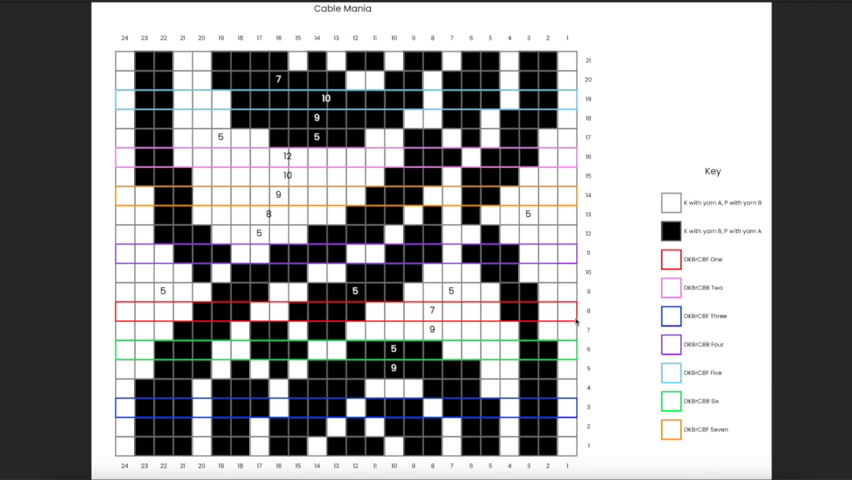
pyautogui.moveTo(600, 332)
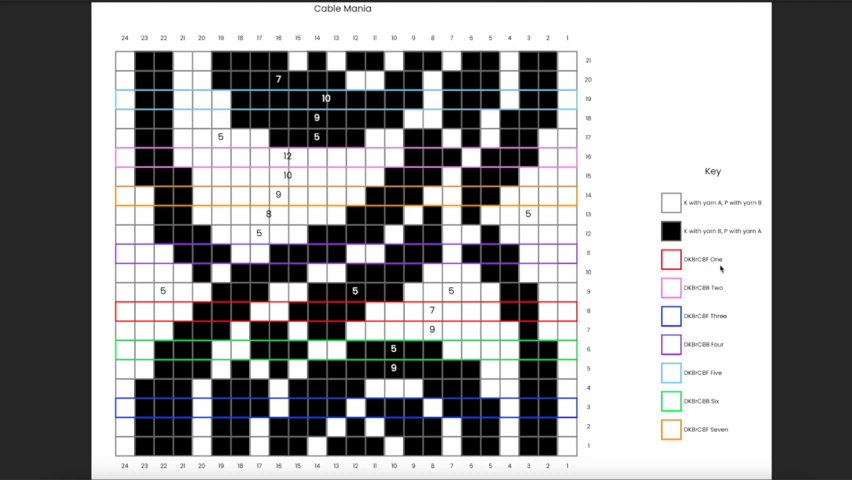
pyautogui.moveTo(694, 266)
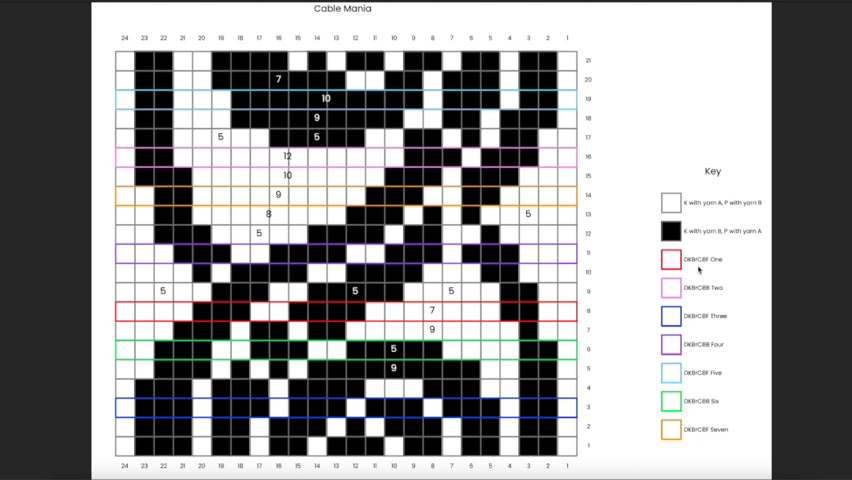
pyautogui.moveTo(730, 264)
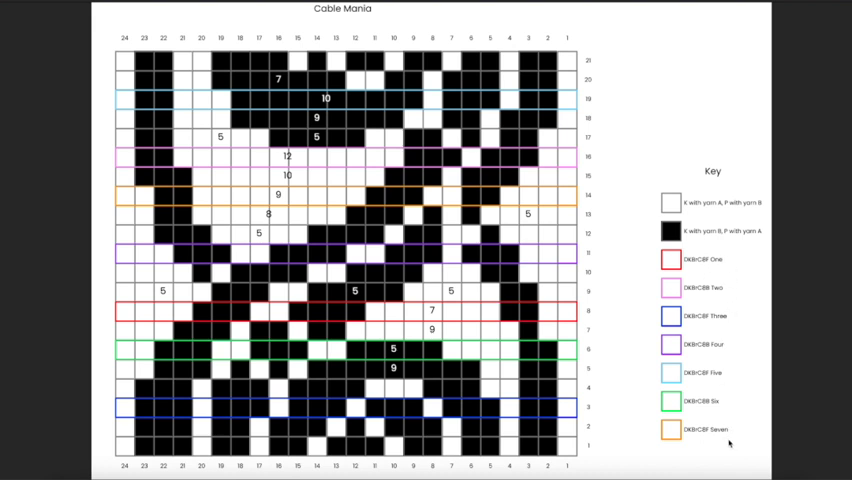
pyautogui.moveTo(730, 268)
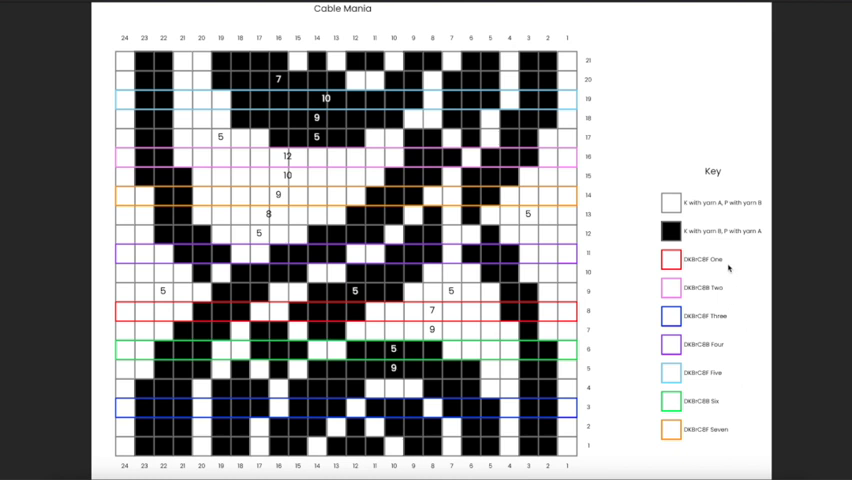
pyautogui.moveTo(686, 330)
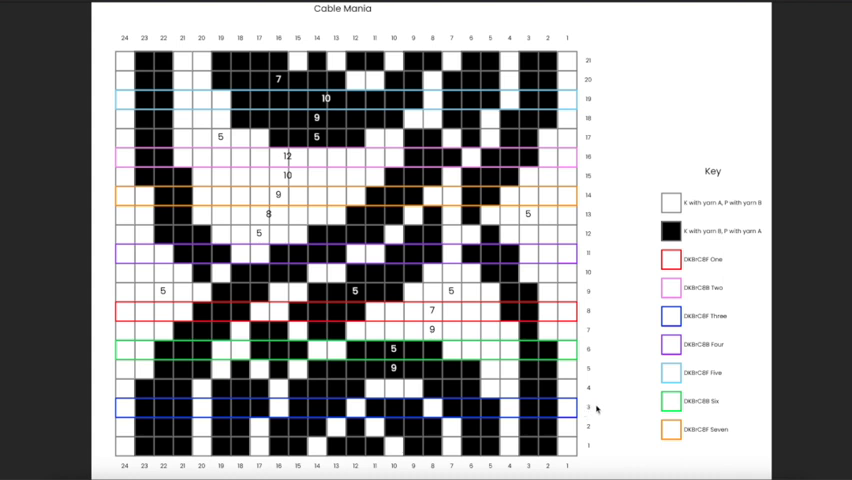
pyautogui.moveTo(712, 324)
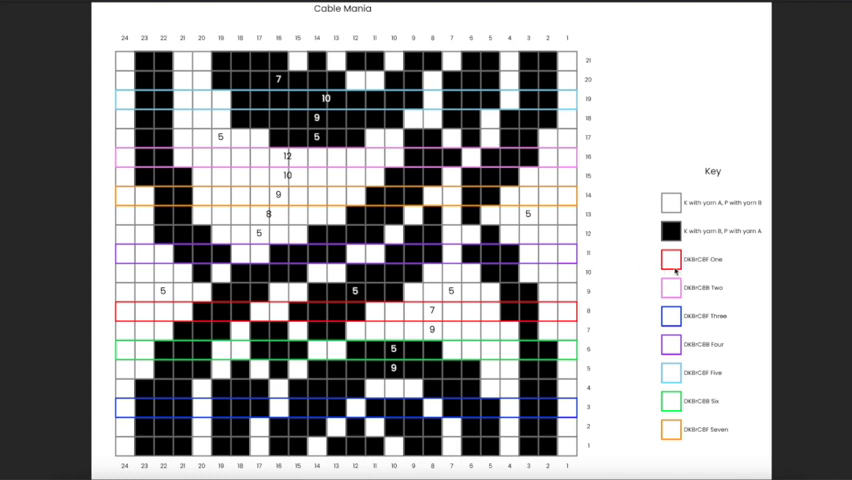
pyautogui.moveTo(592, 312)
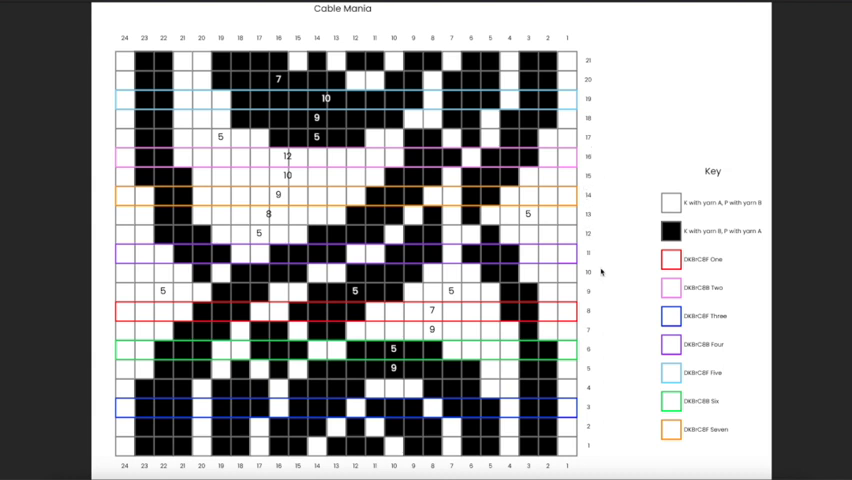
pyautogui.moveTo(594, 116)
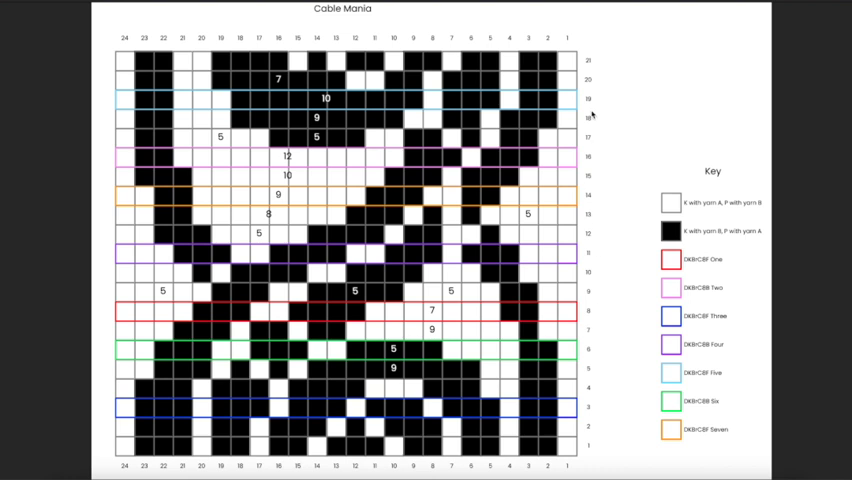
pyautogui.moveTo(588, 244)
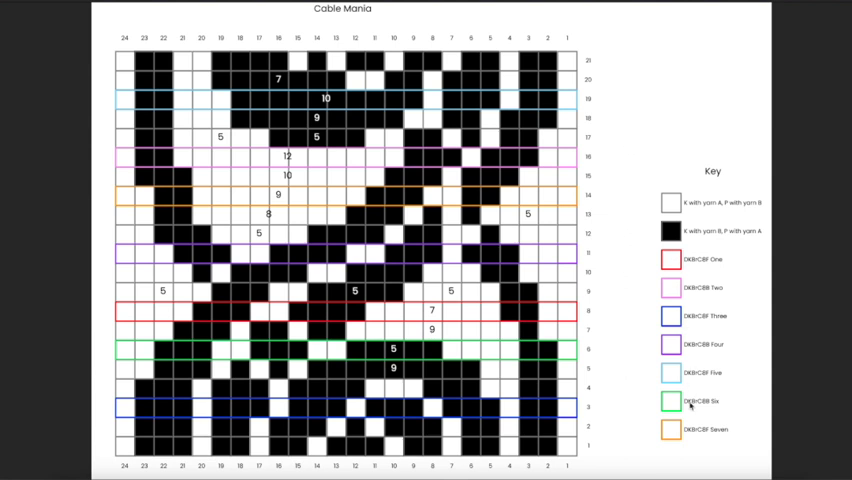
pyautogui.moveTo(696, 336)
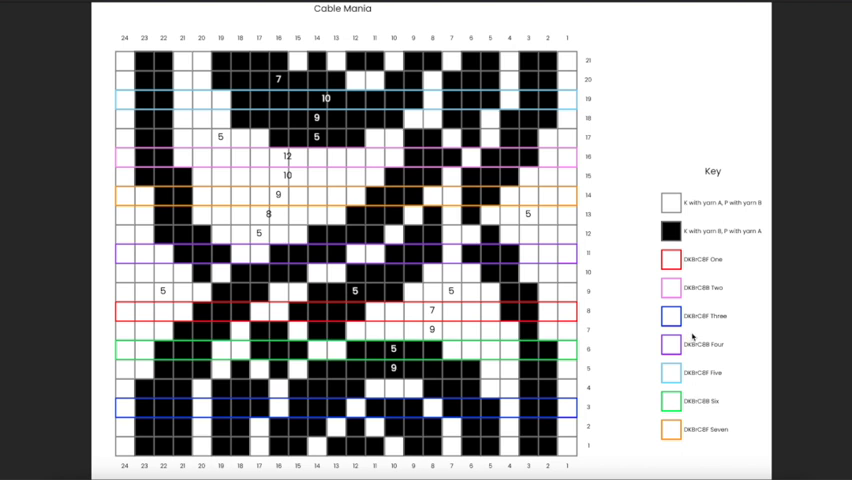
pyautogui.moveTo(684, 288)
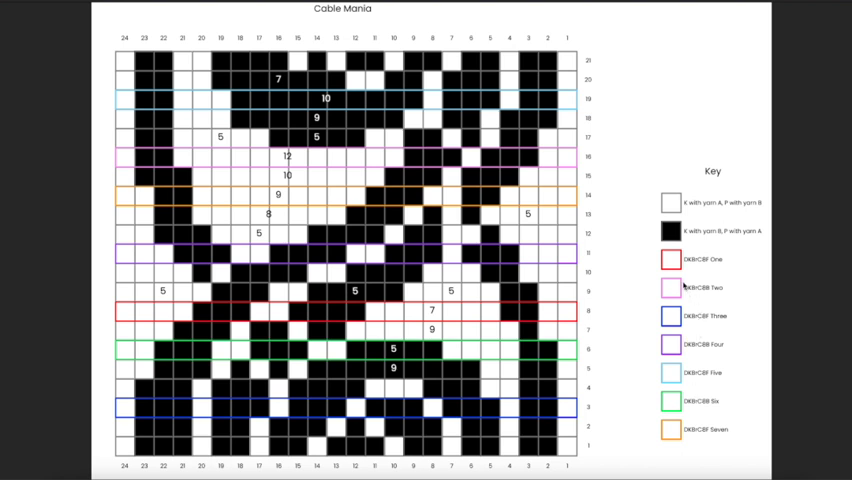
pyautogui.moveTo(684, 288)
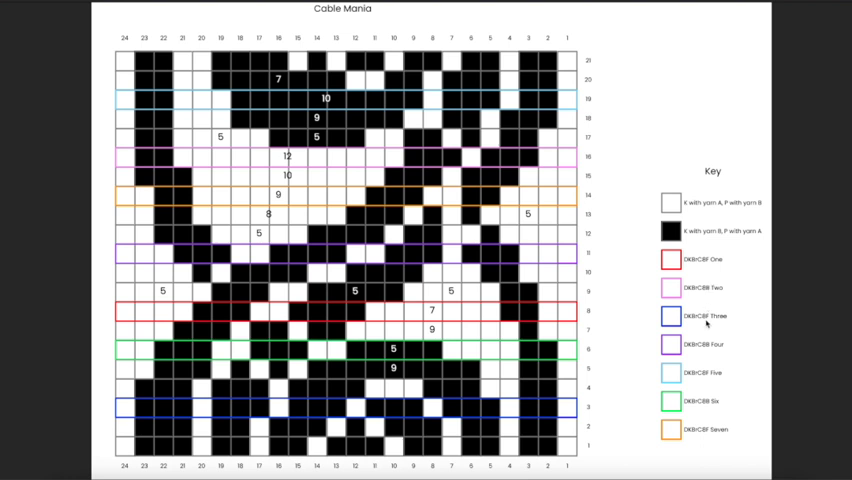
pyautogui.moveTo(556, 318)
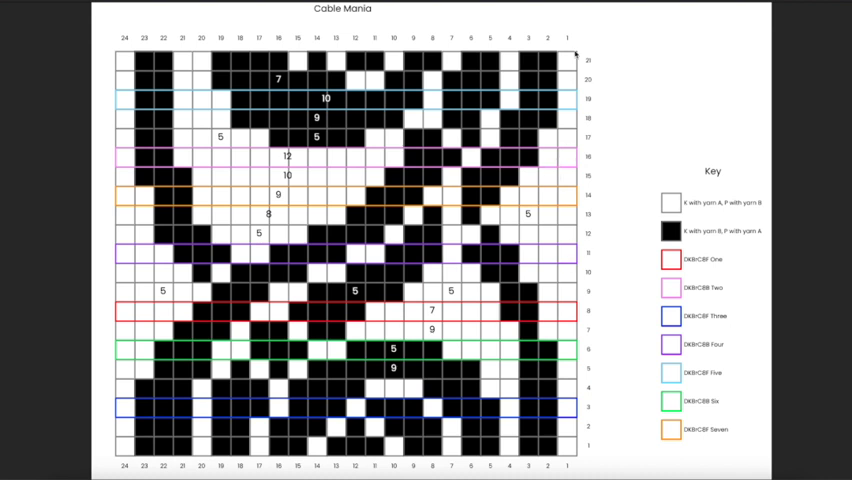
pyautogui.moveTo(536, 284)
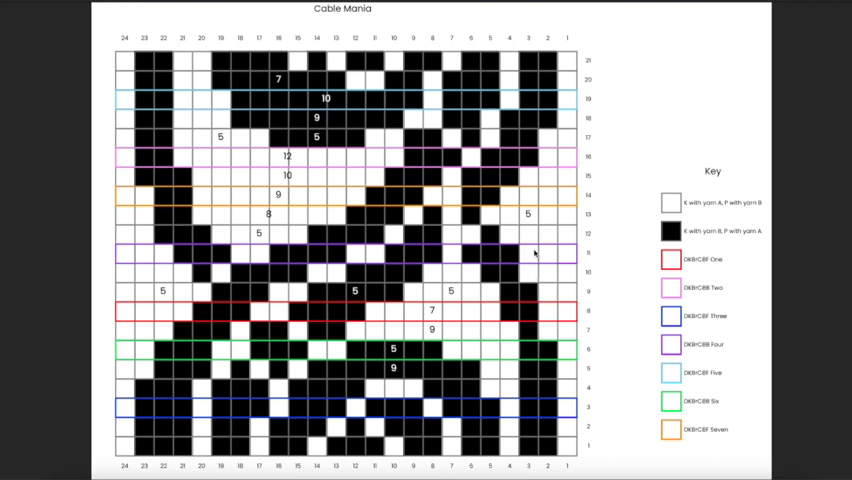
pyautogui.moveTo(592, 200)
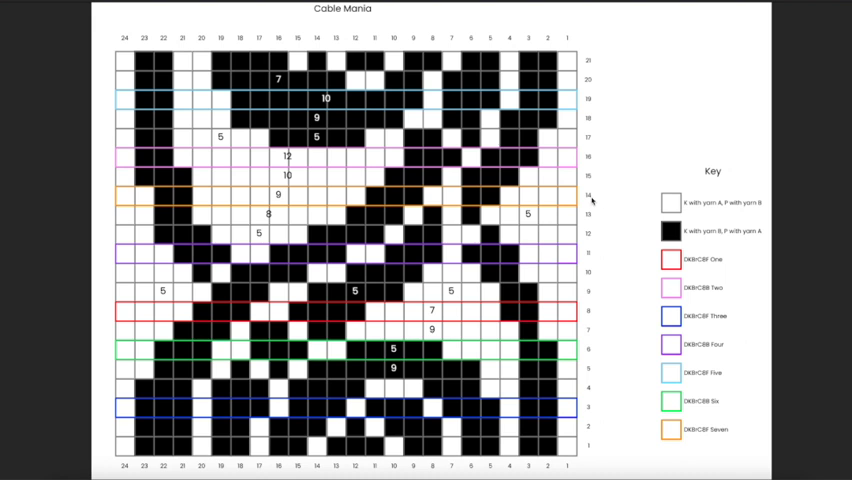
pyautogui.moveTo(538, 156)
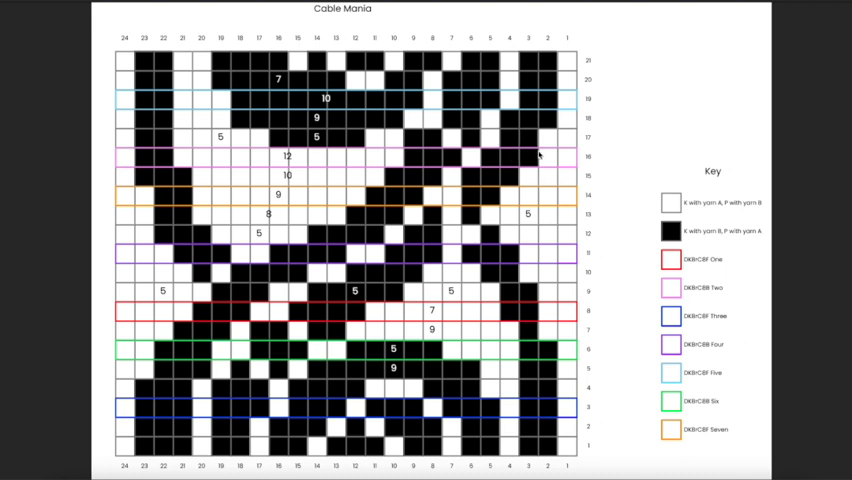
pyautogui.moveTo(538, 62)
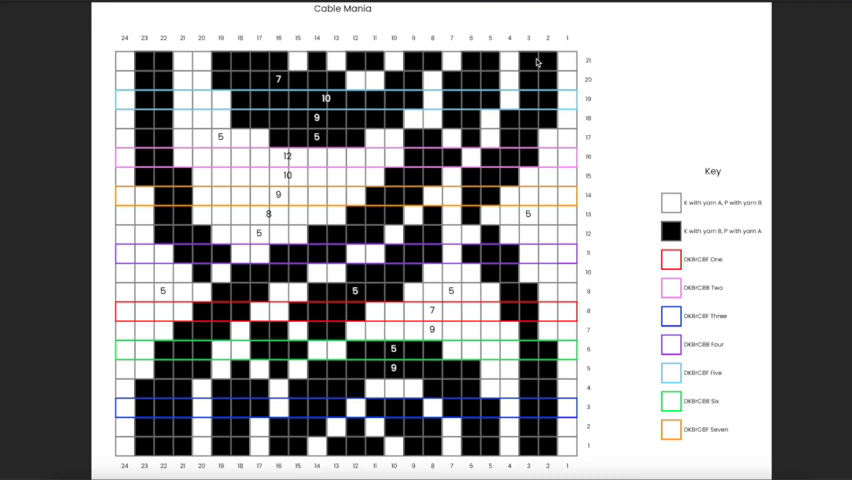
pyautogui.moveTo(528, 220)
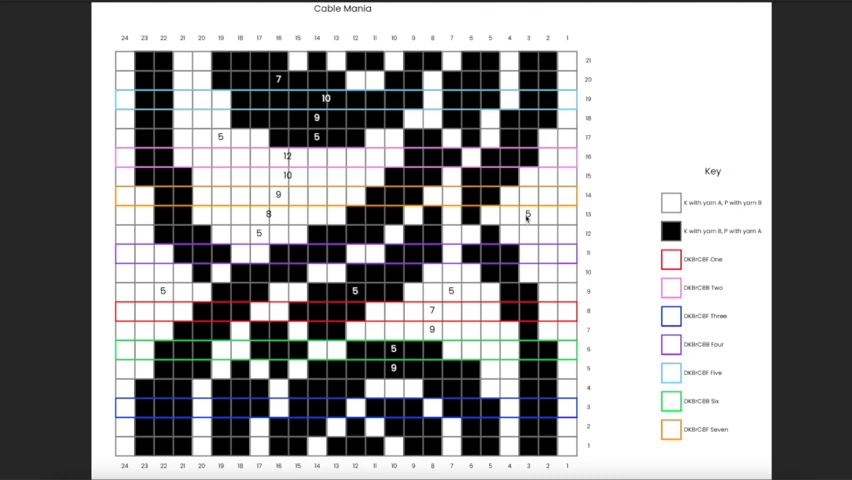
pyautogui.moveTo(550, 170)
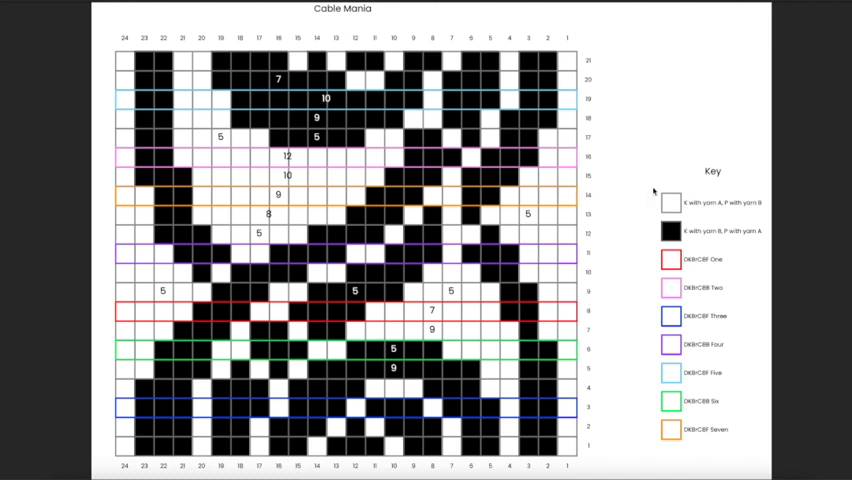
pyautogui.moveTo(702, 258)
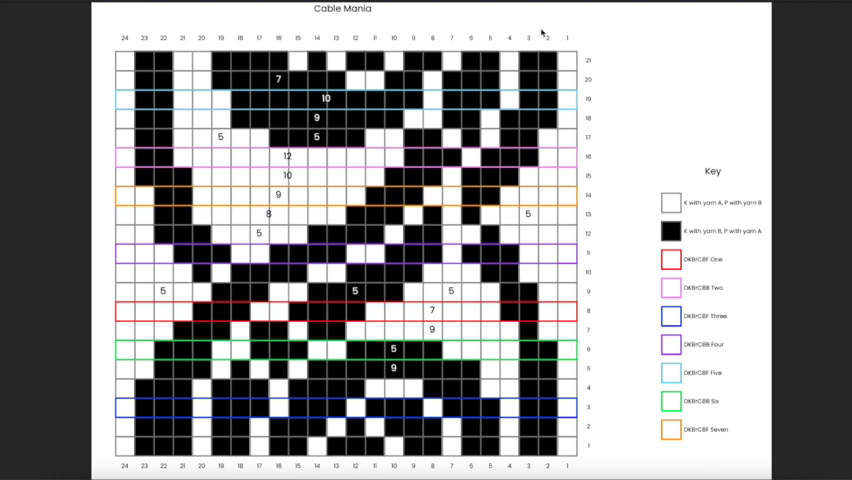
pyautogui.moveTo(564, 128)
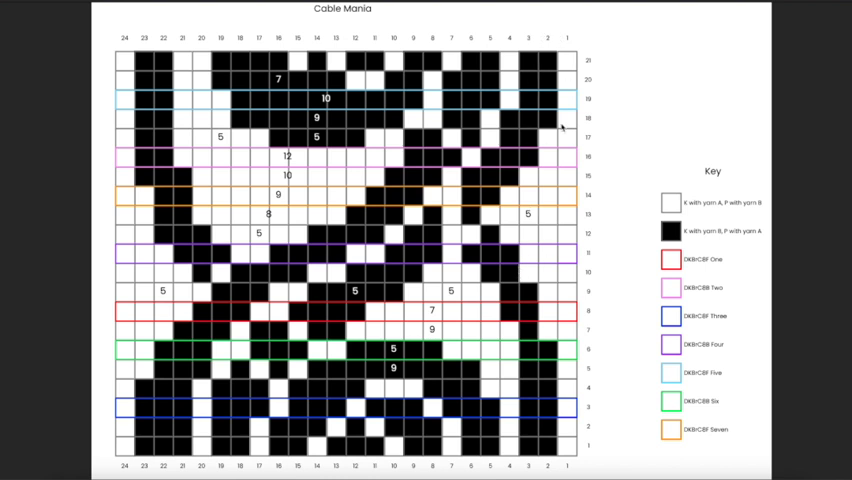
pyautogui.moveTo(520, 118)
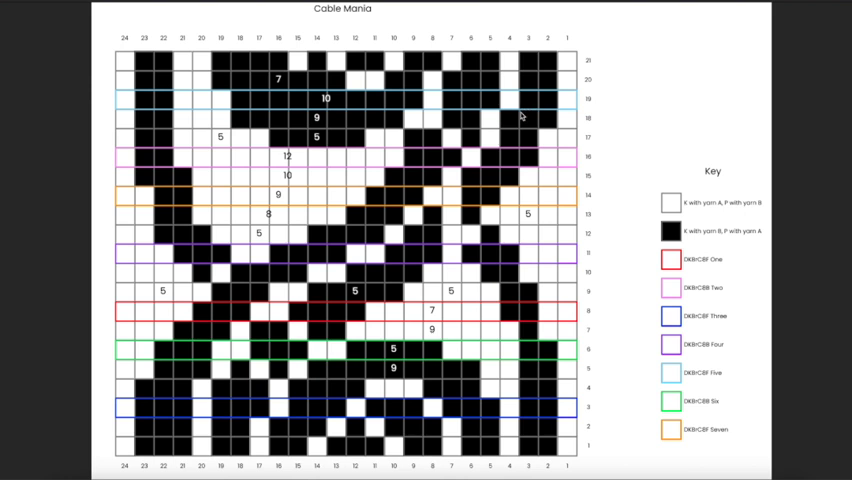
pyautogui.moveTo(552, 132)
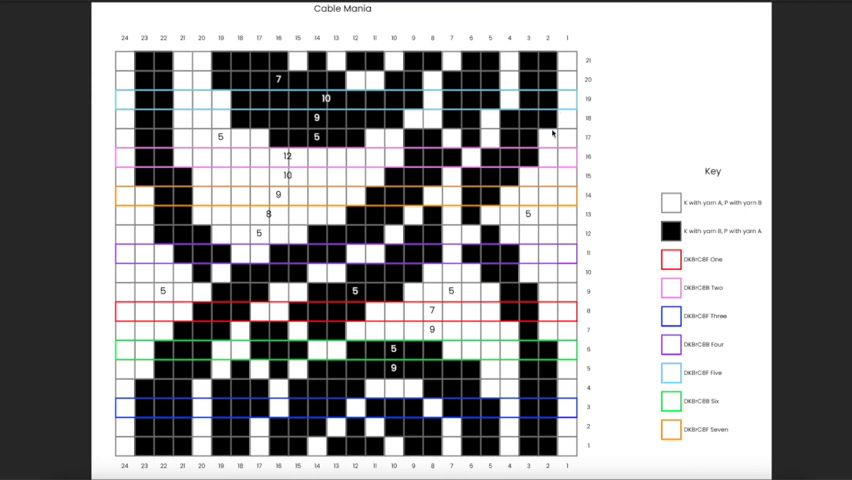
pyautogui.moveTo(608, 196)
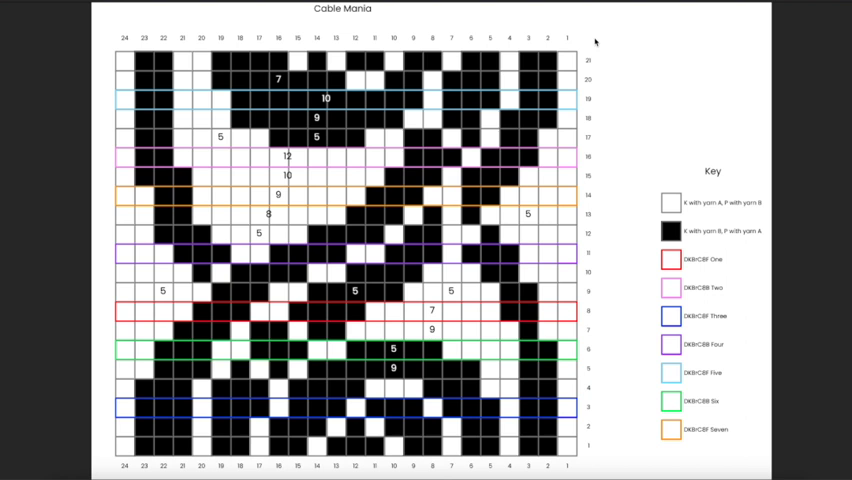
pyautogui.moveTo(596, 56)
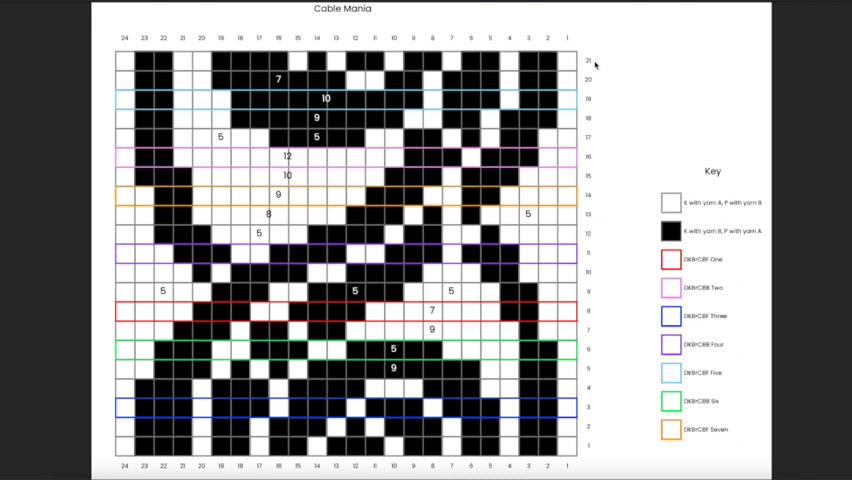
pyautogui.moveTo(598, 72)
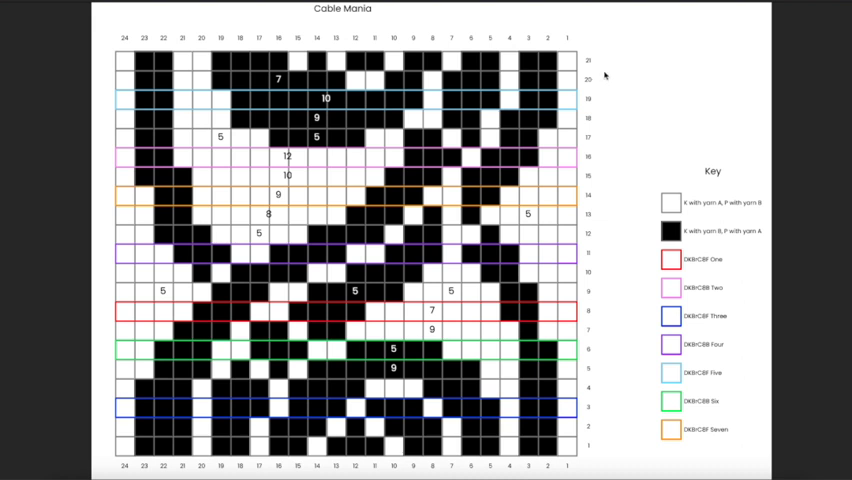